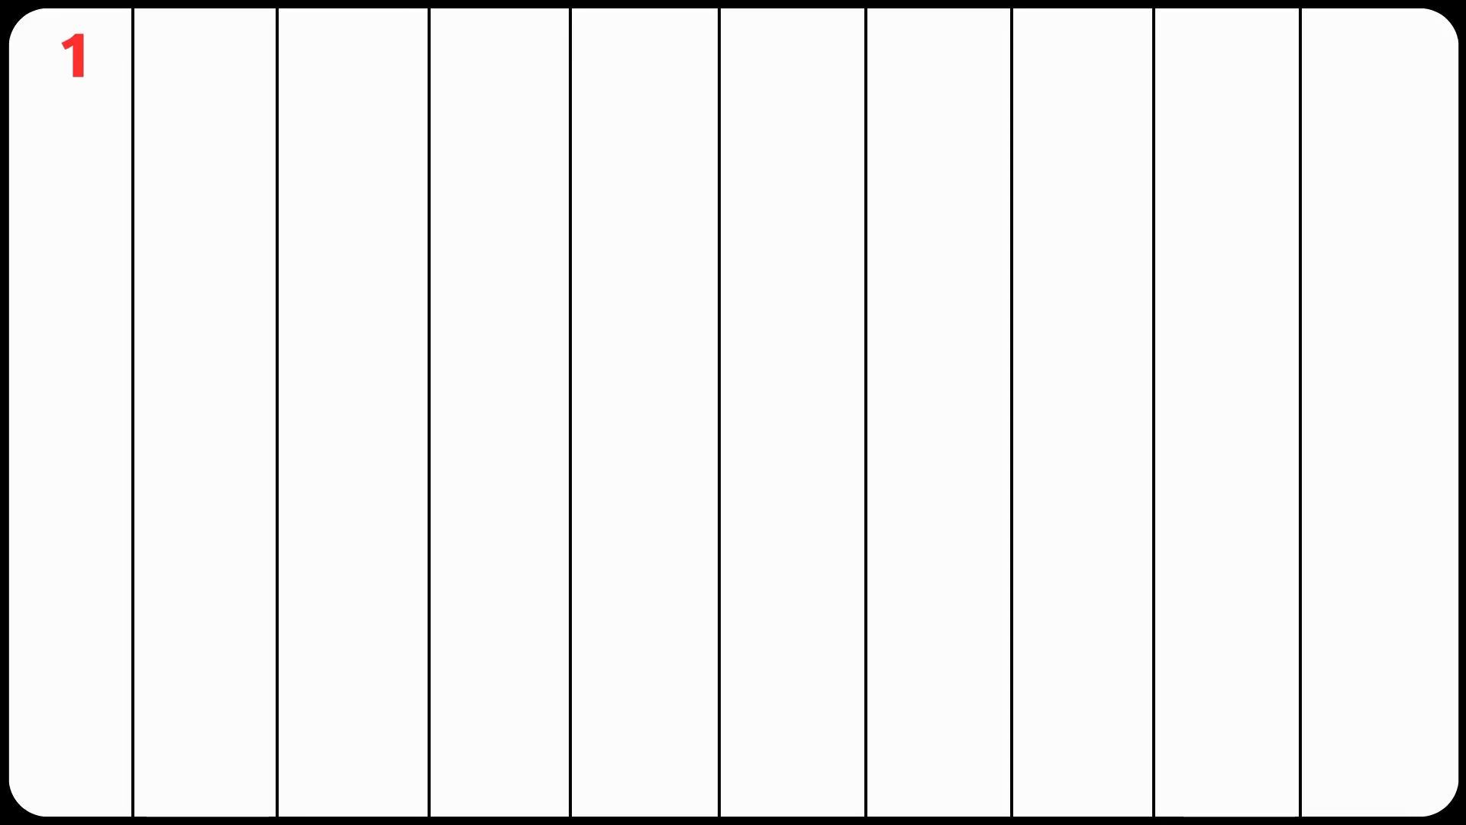
text(23)
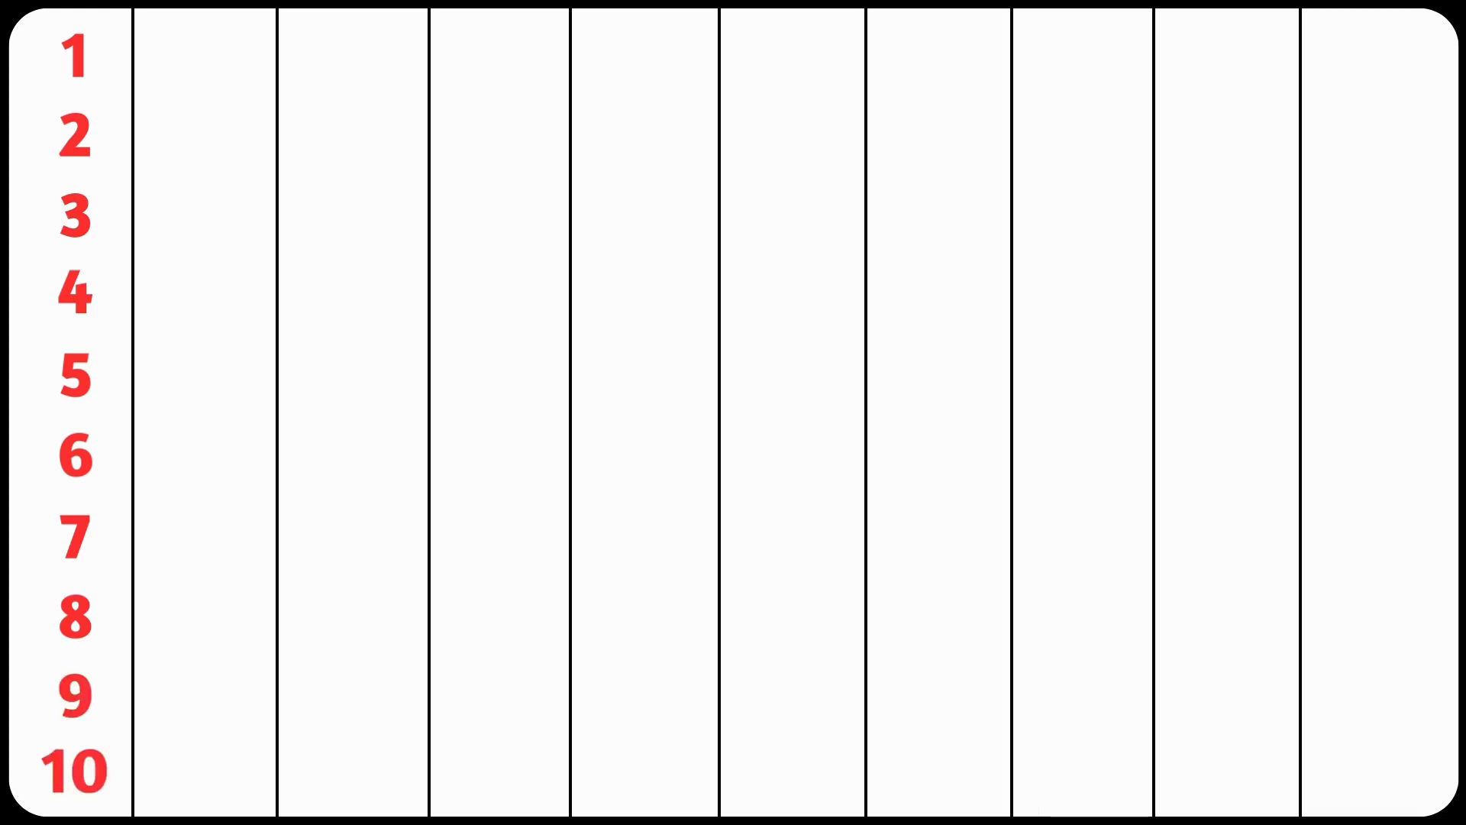
text(11)
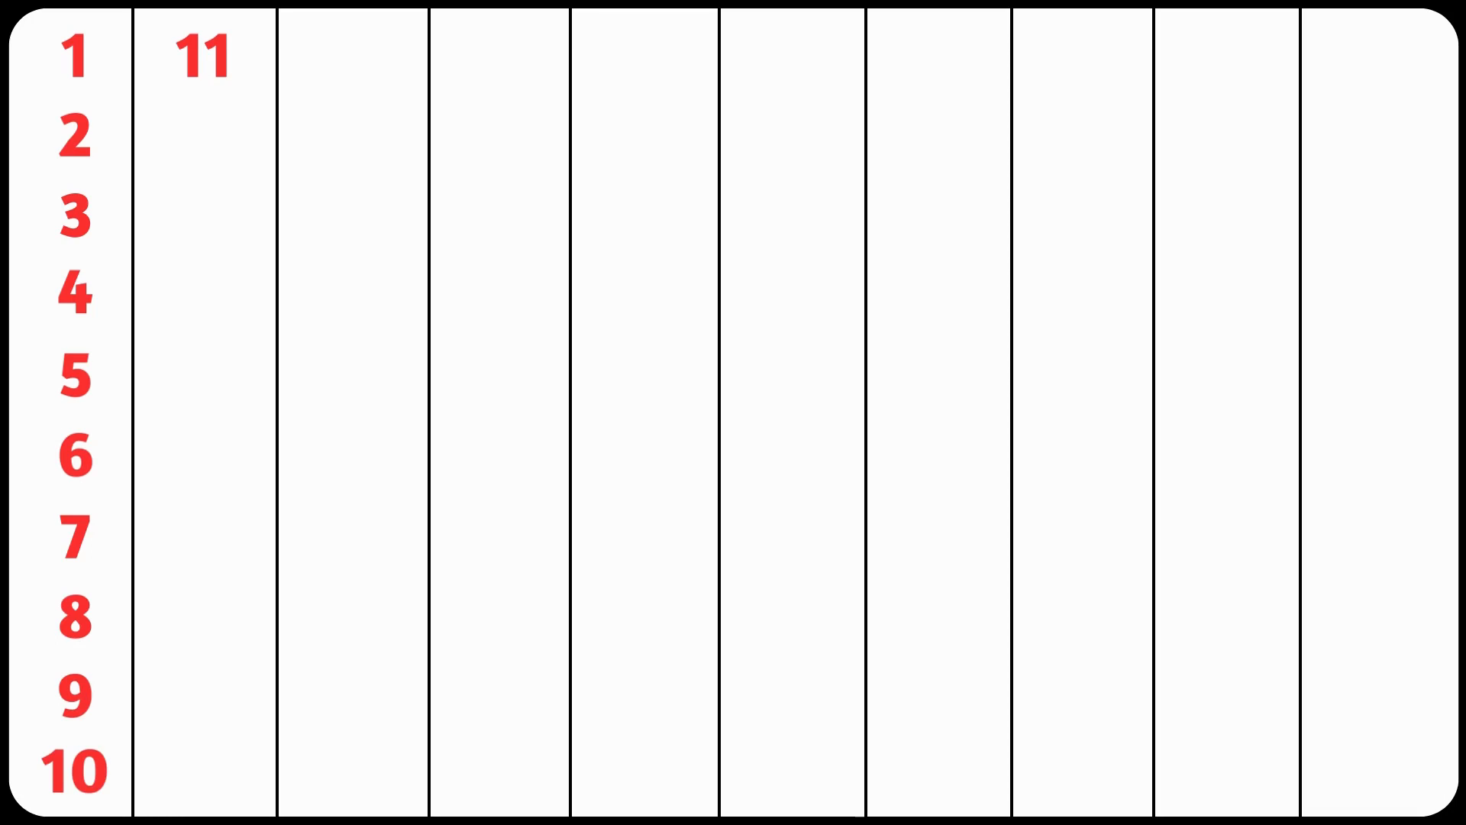
text(12)
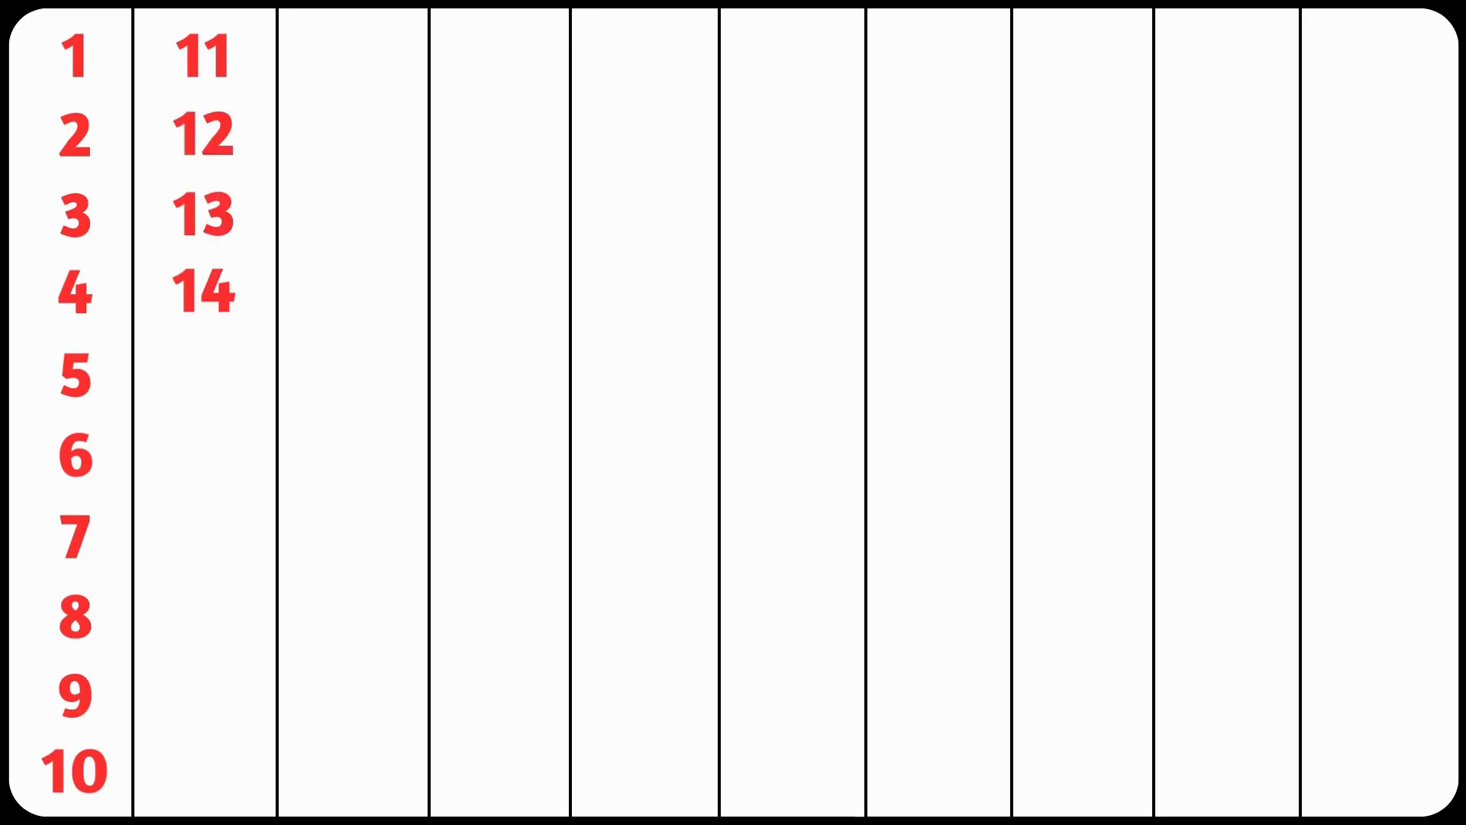
text(15)
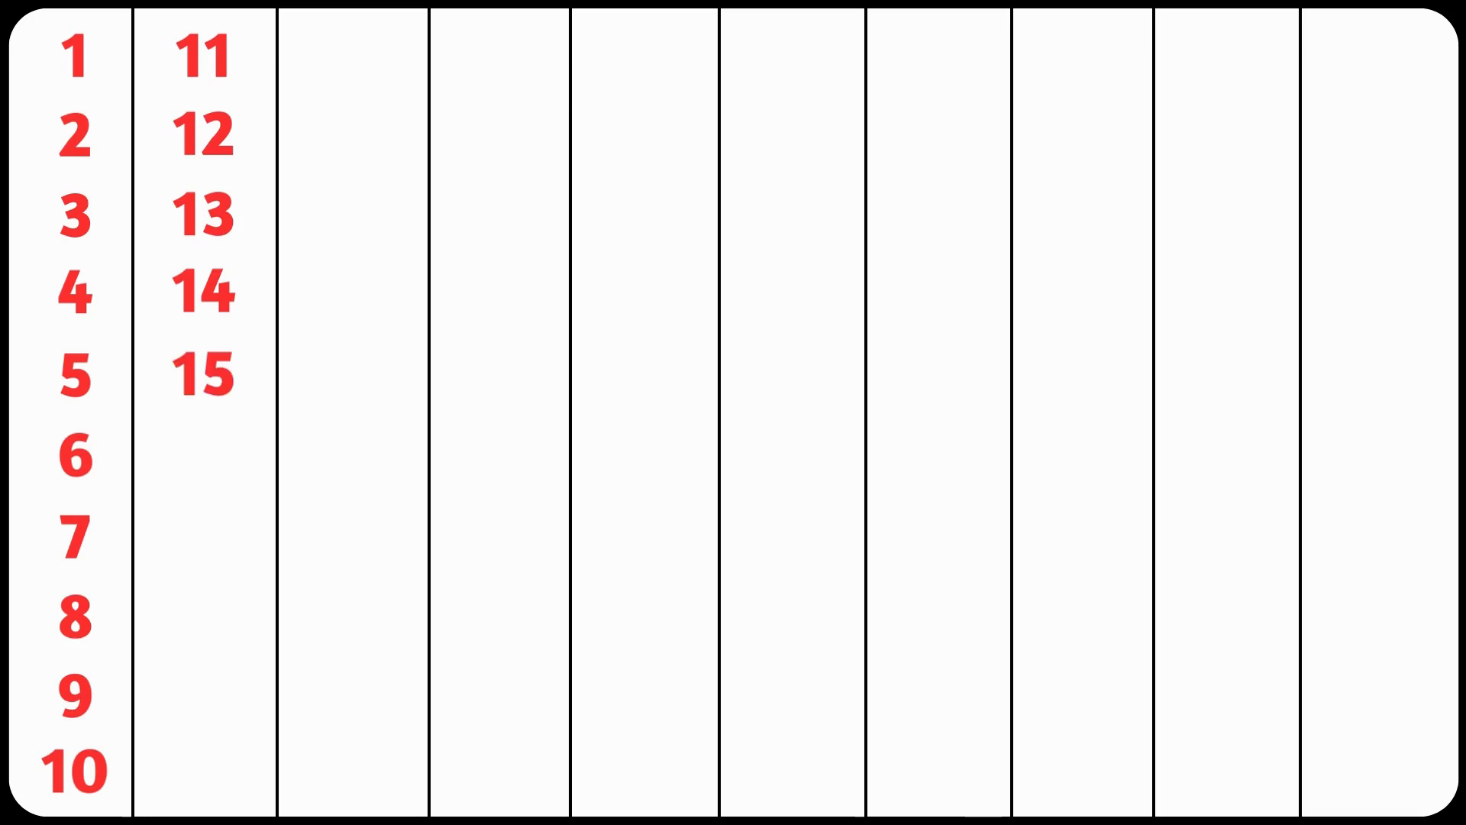
text(16)
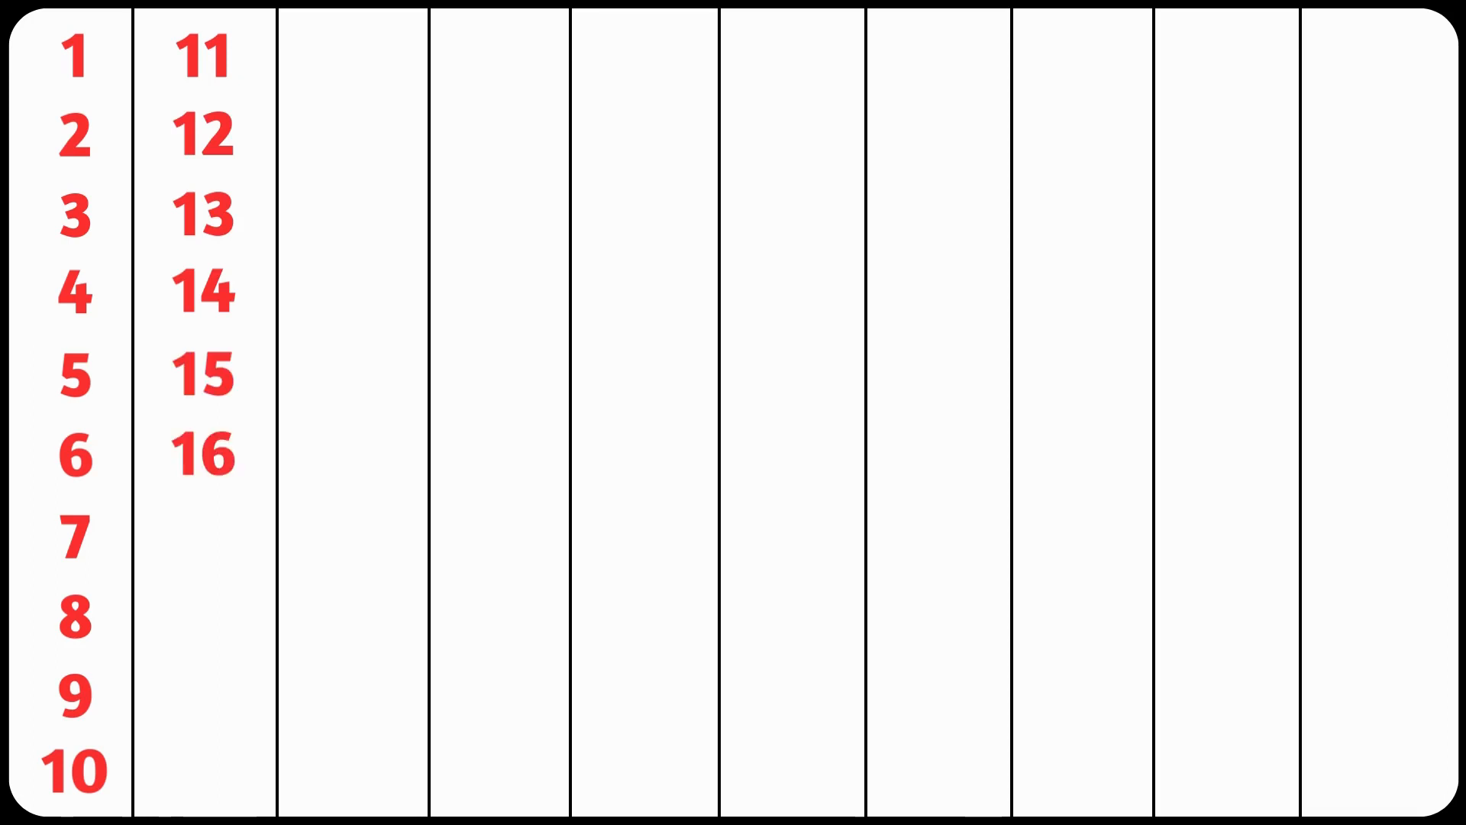
text(17)
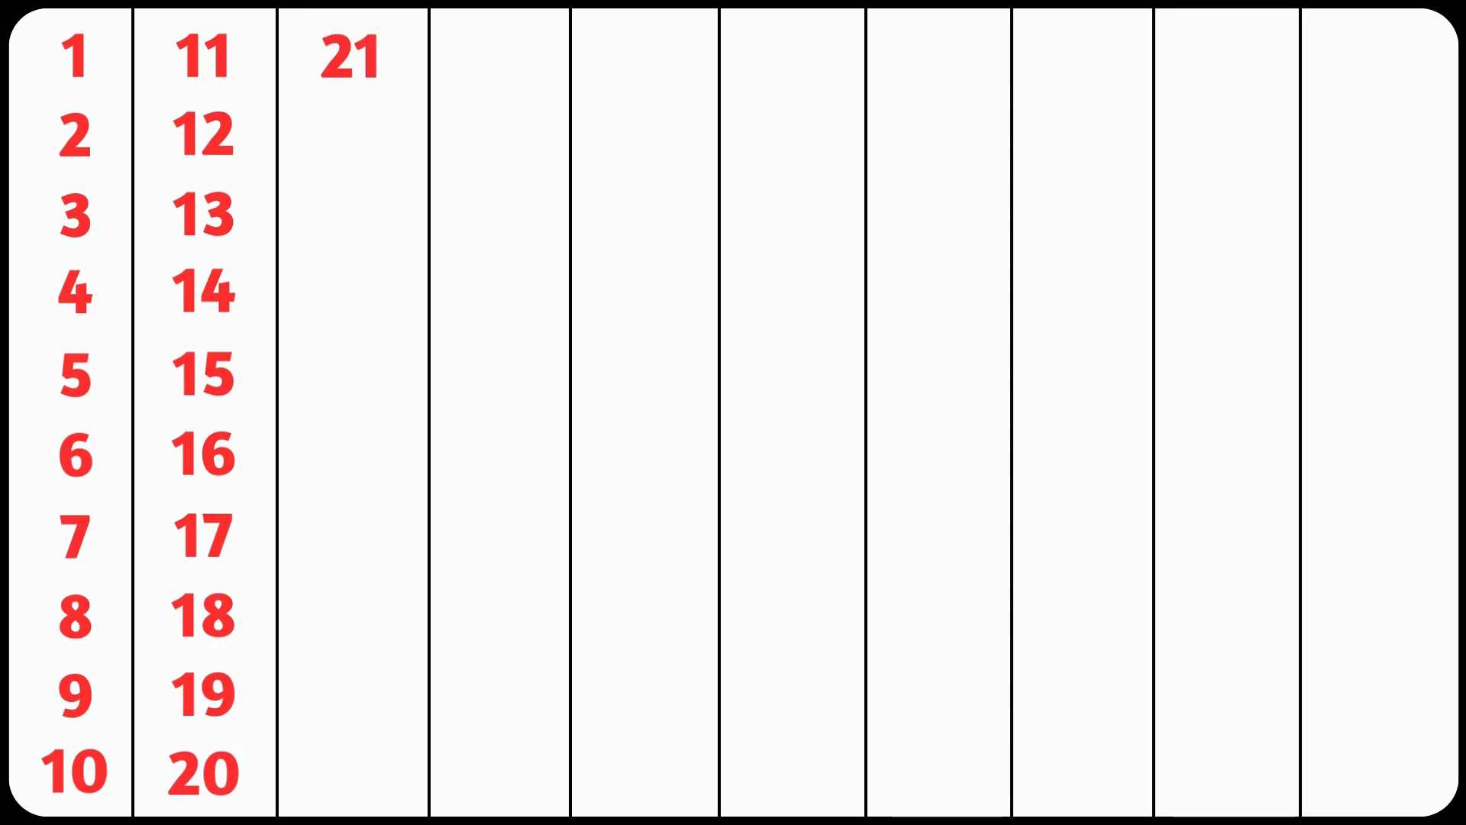
text(22)
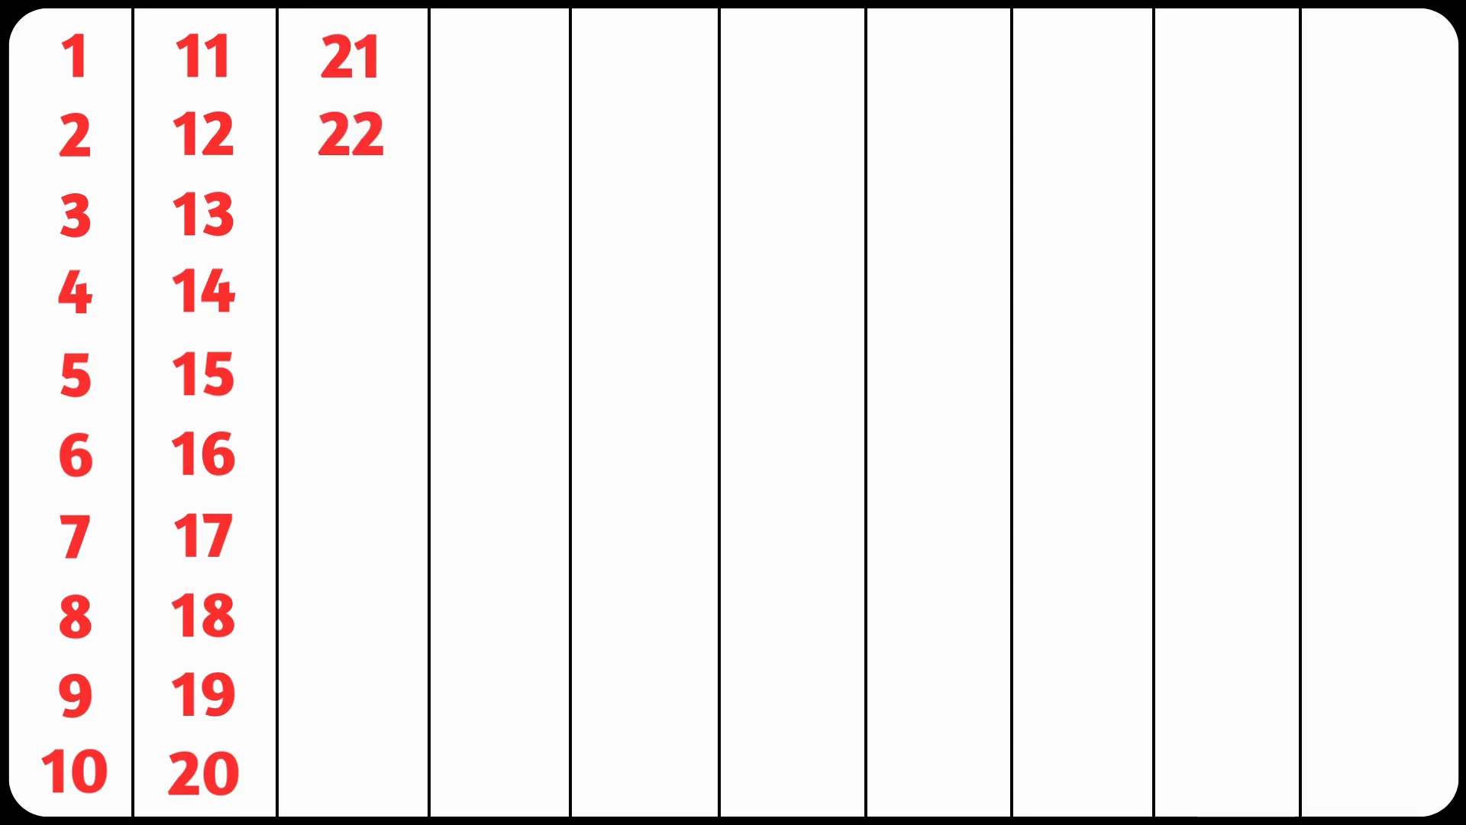
text(23)
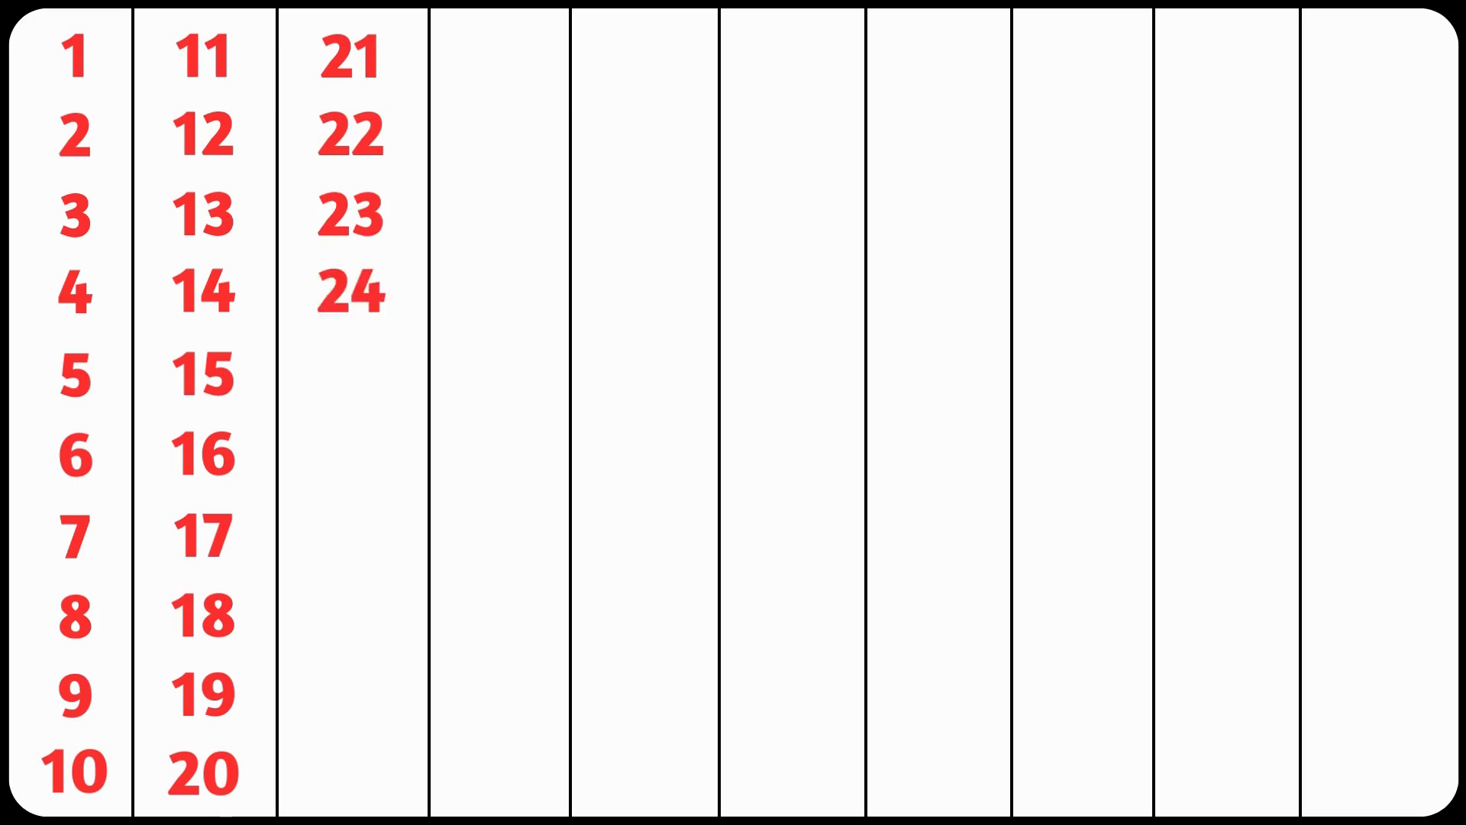
text(25)
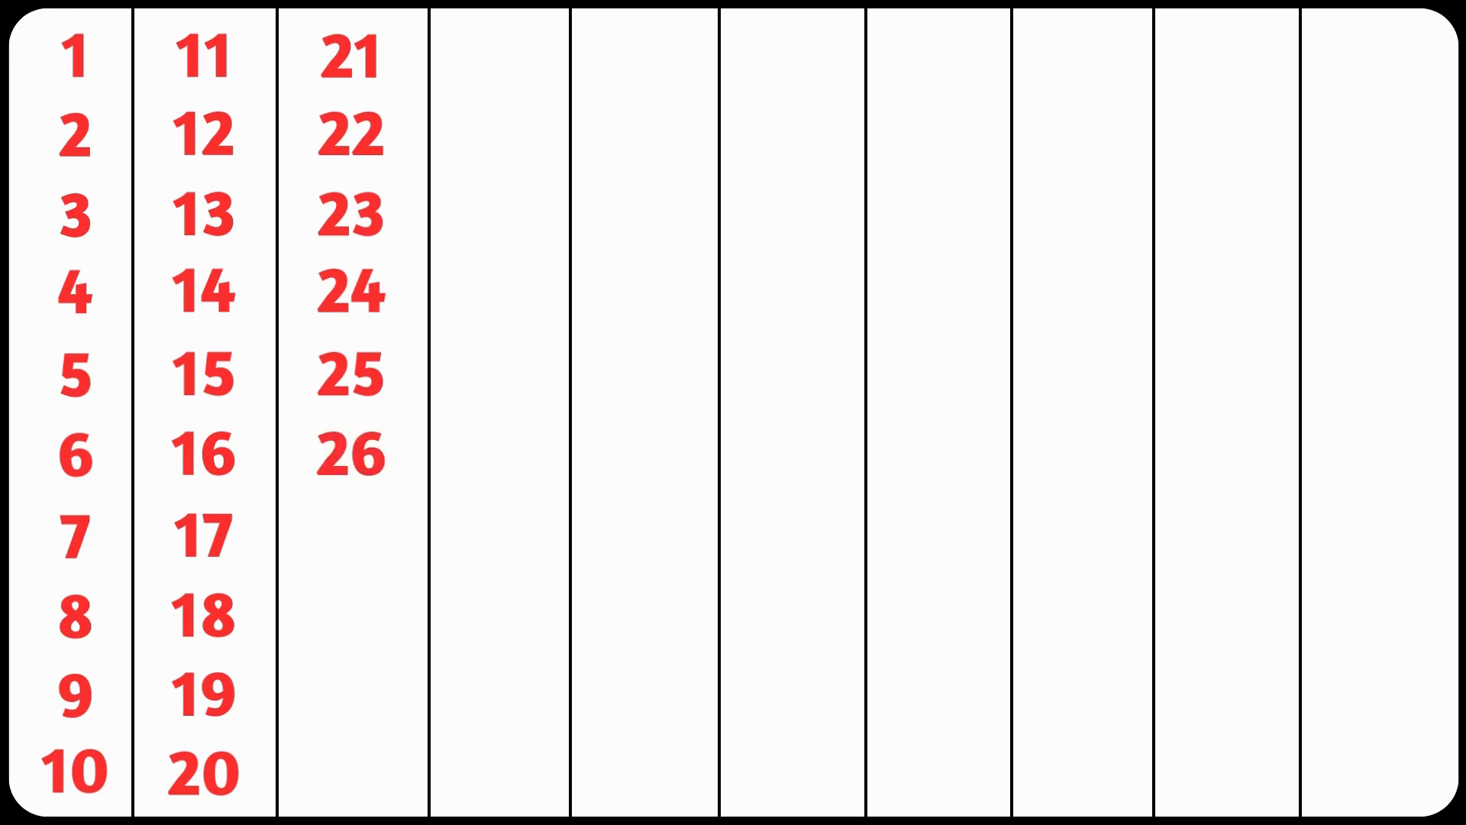
text(27)
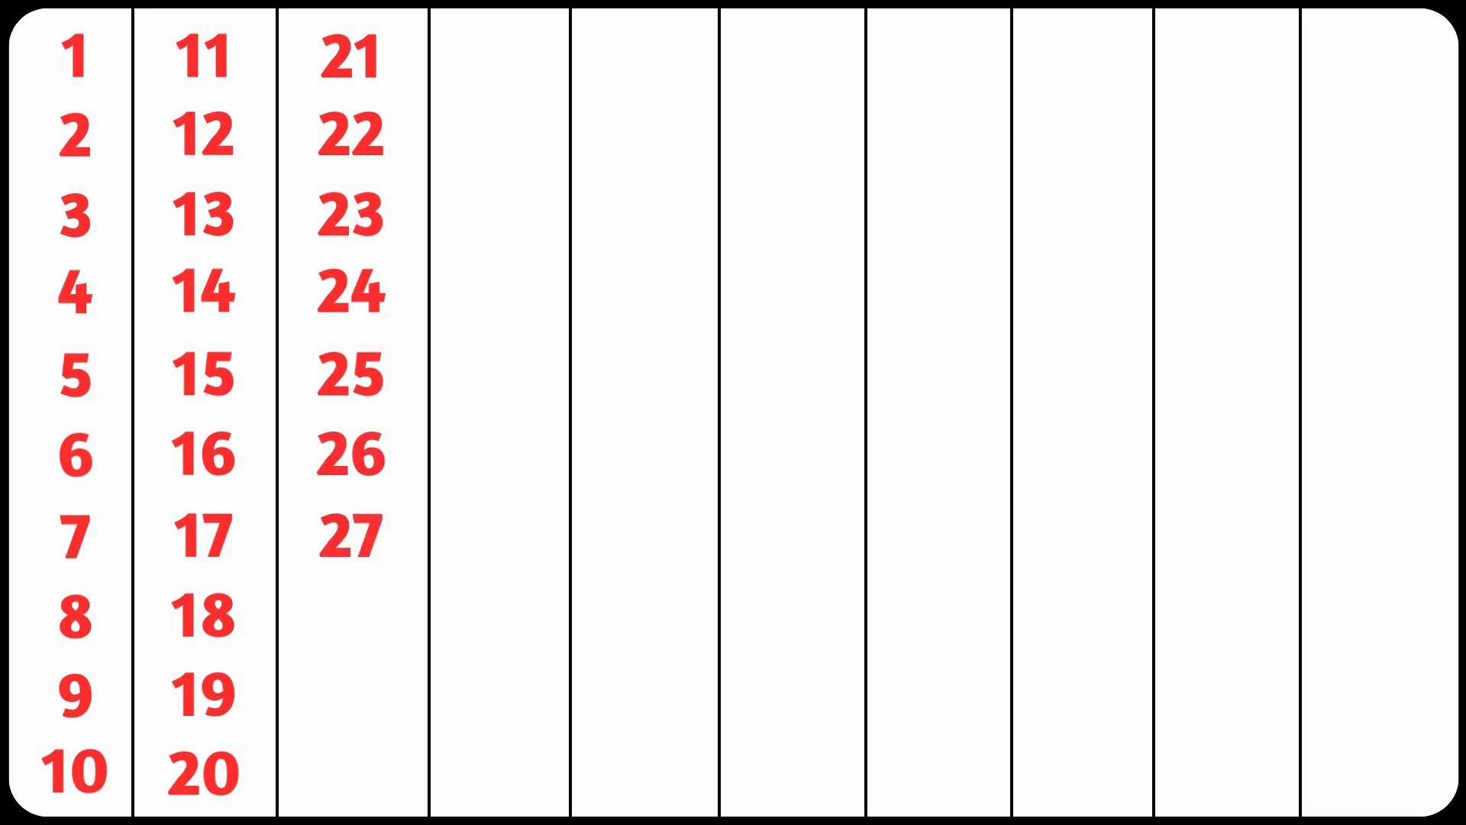
text(28)
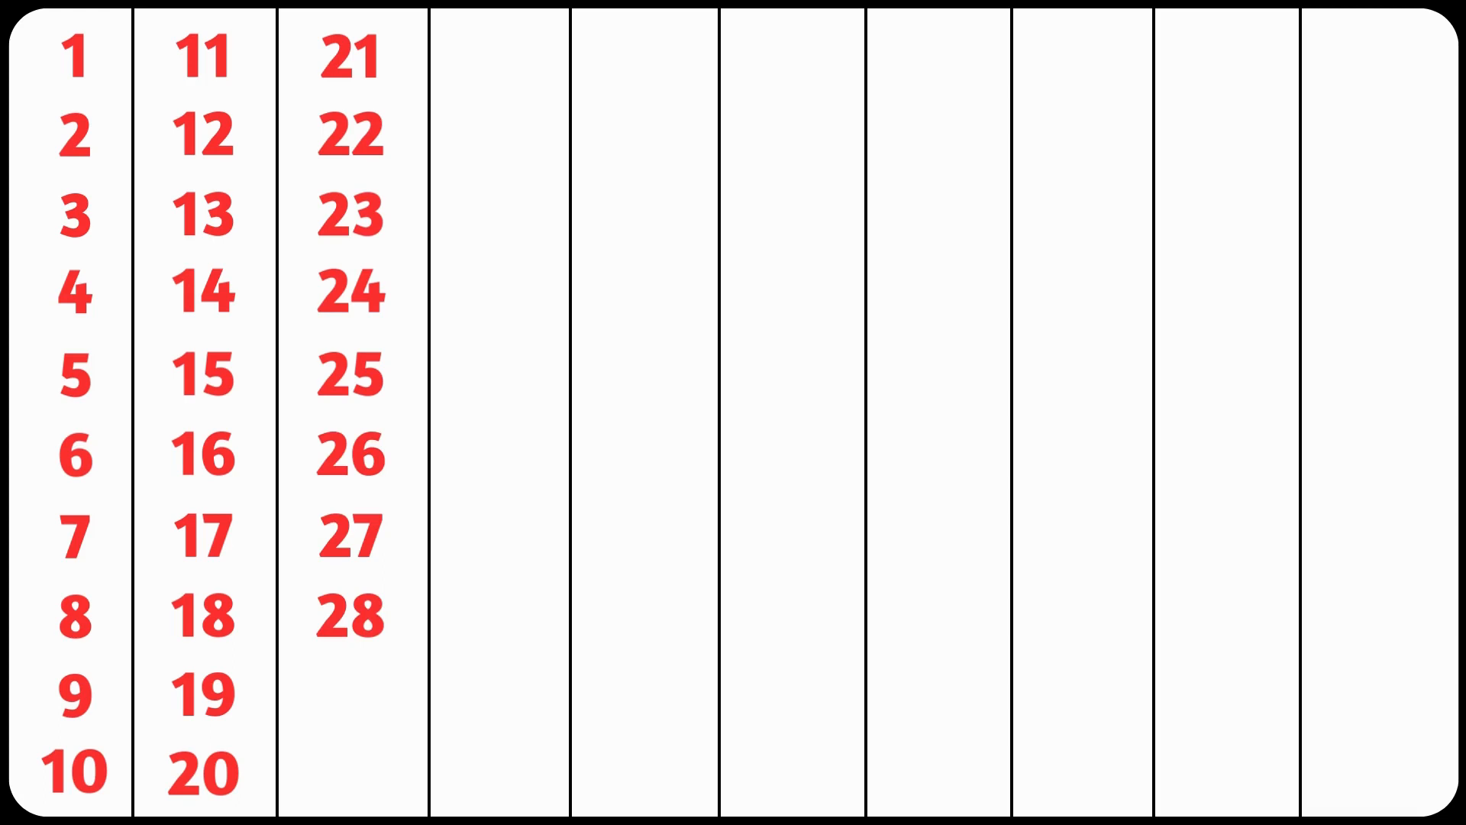
text(29)
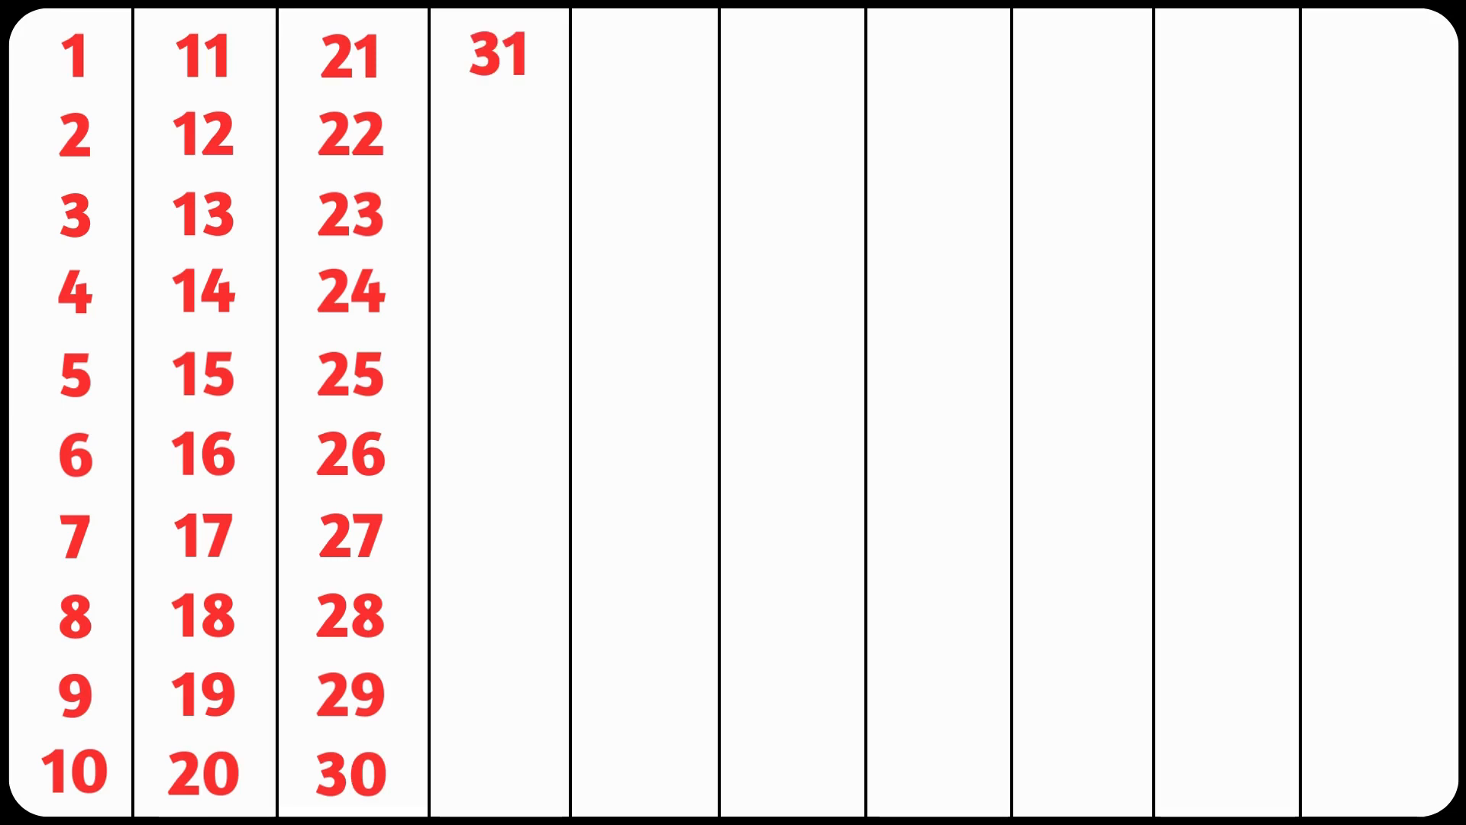
text(32)
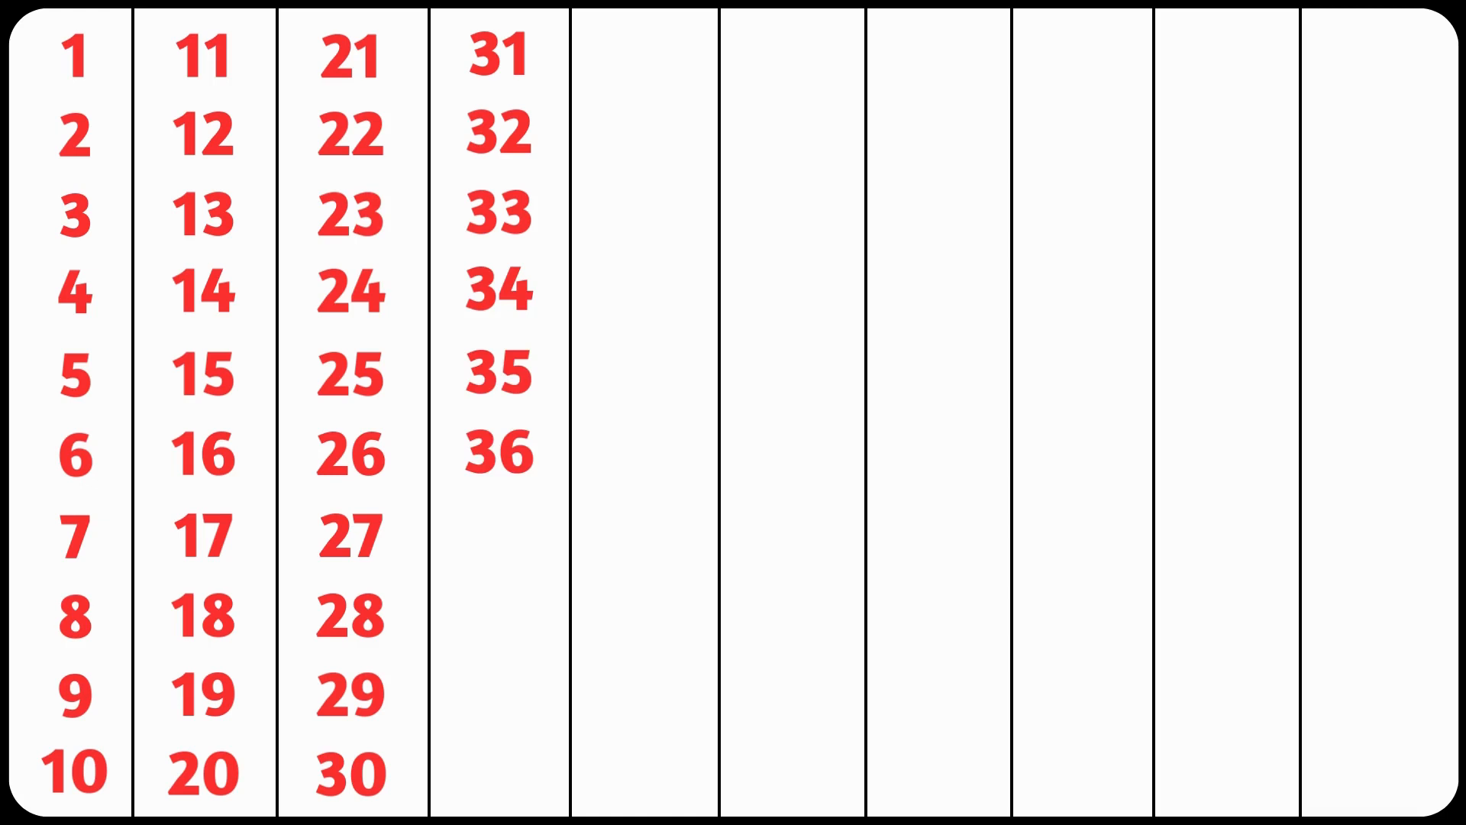
text(37)
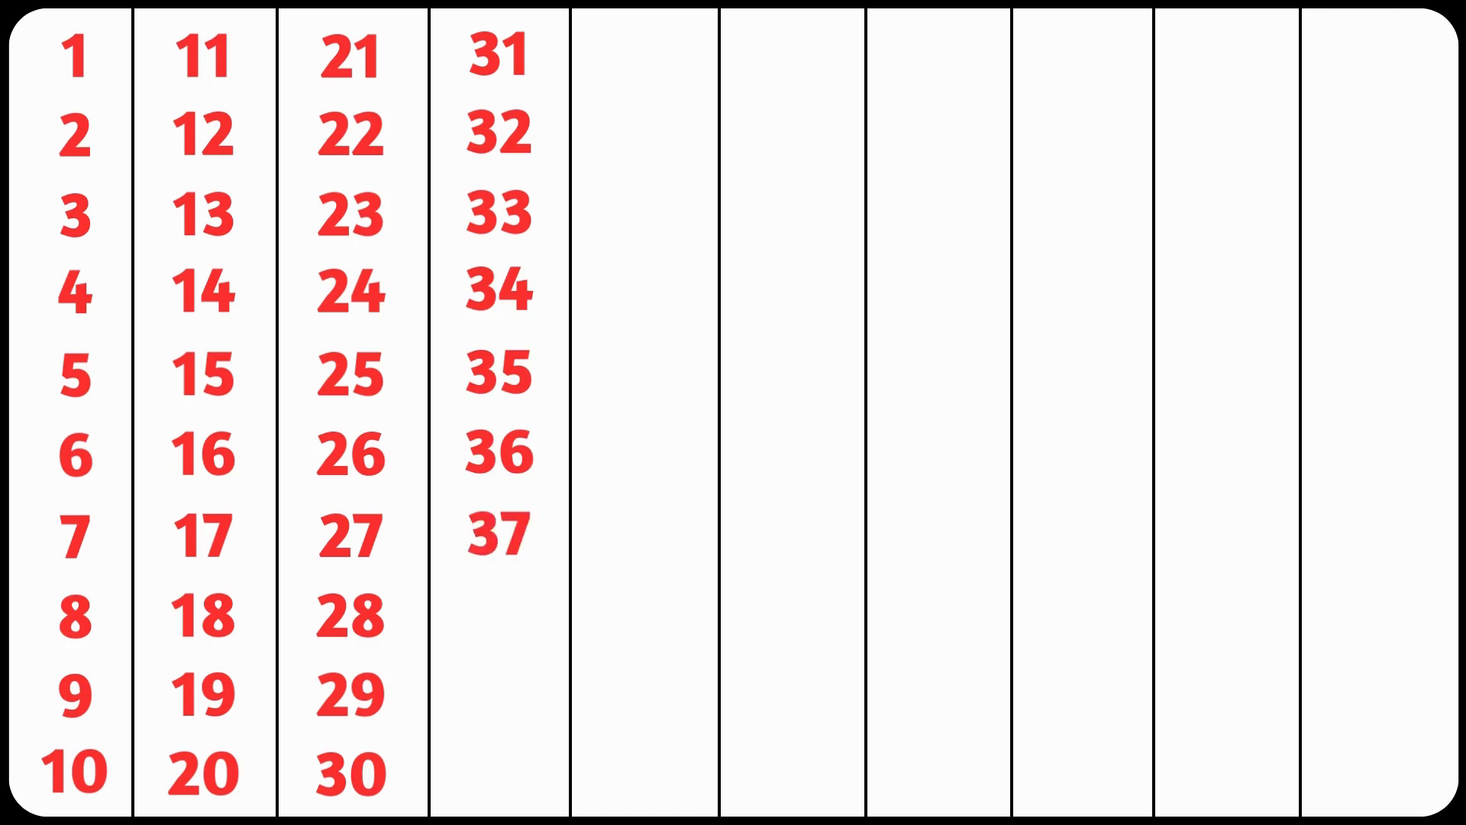
text(38)
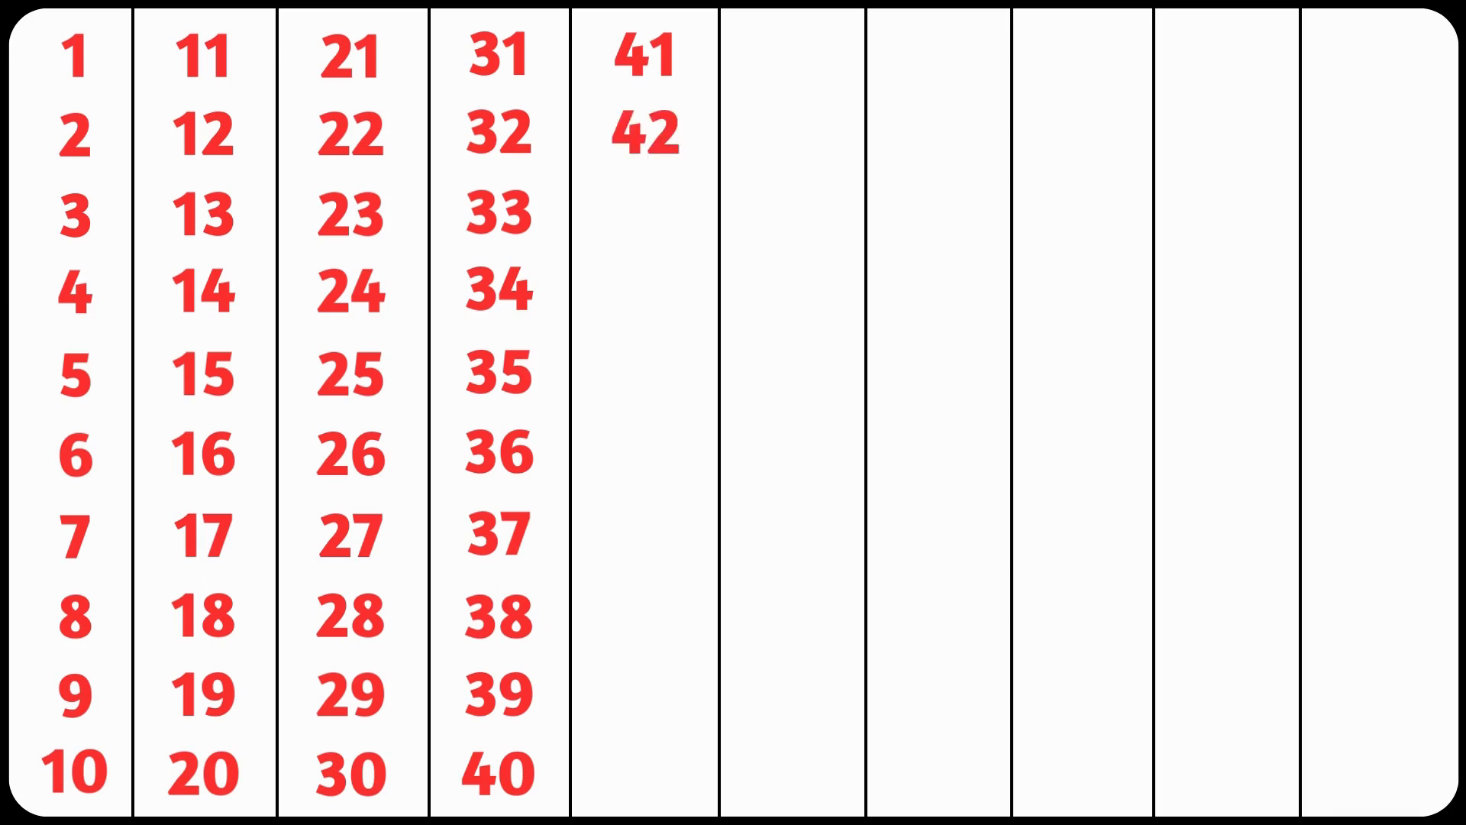
text(43)
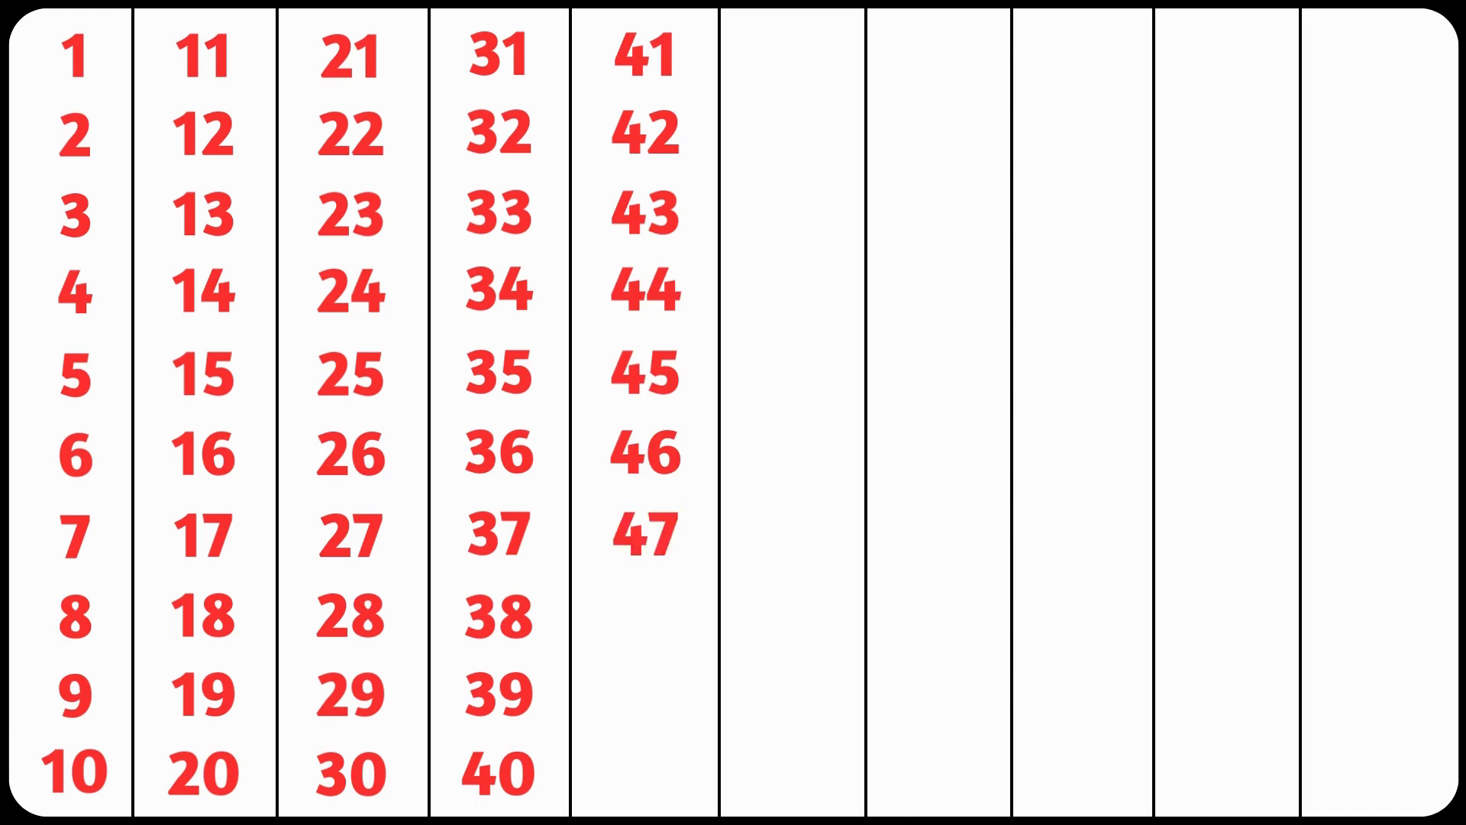
text(48)
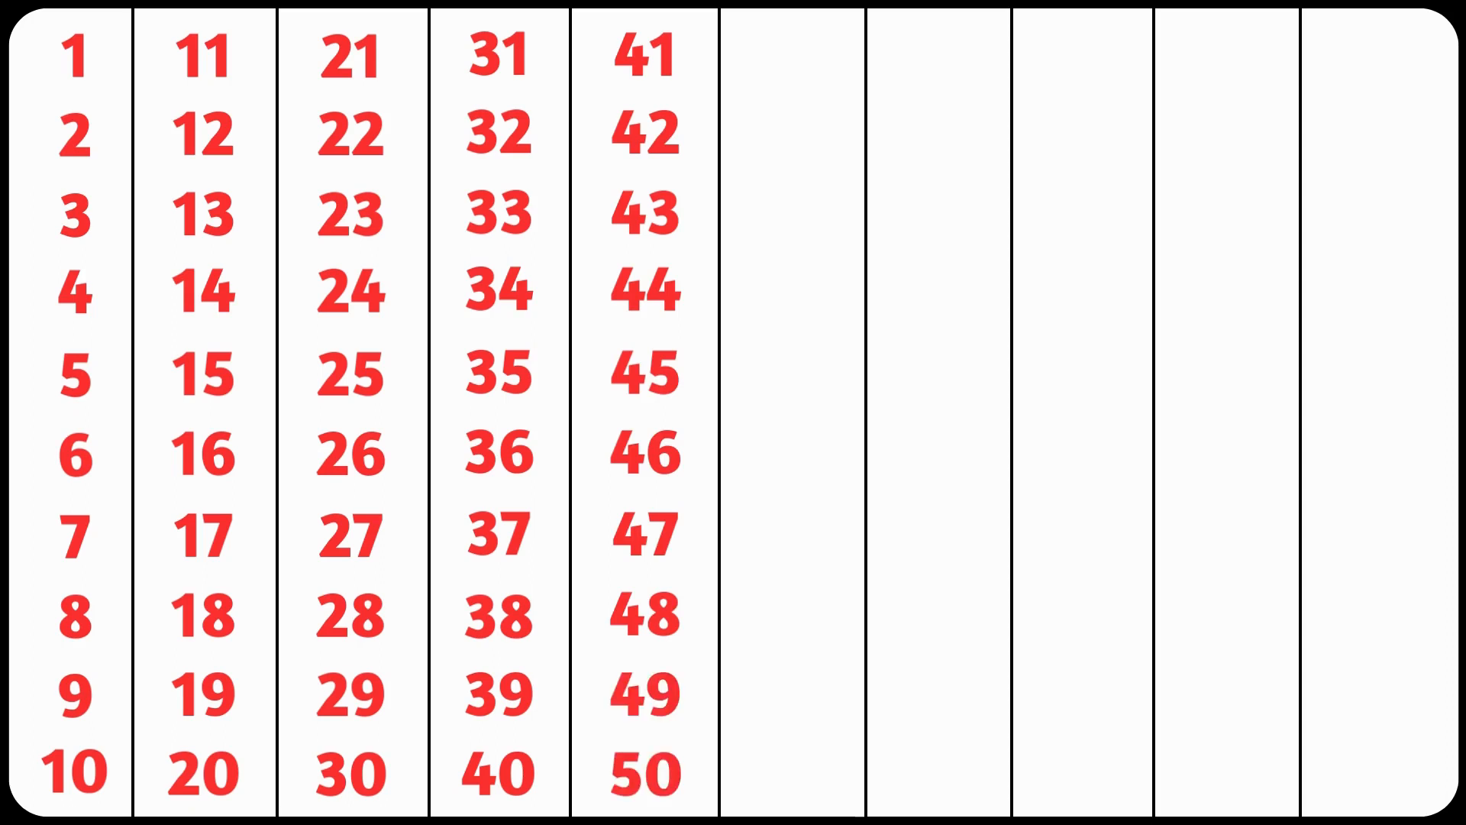
click(787, 58)
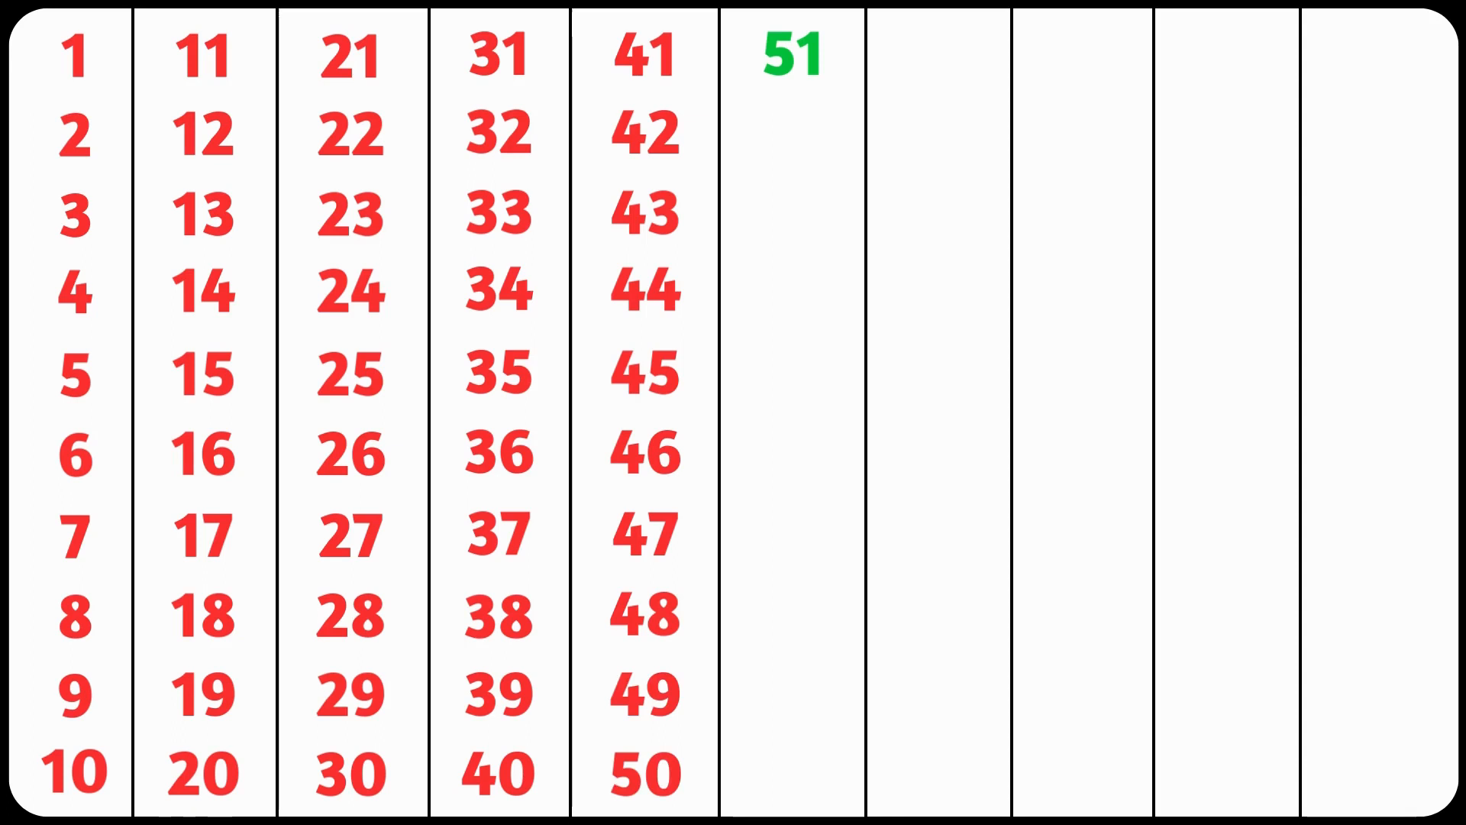
text(52)
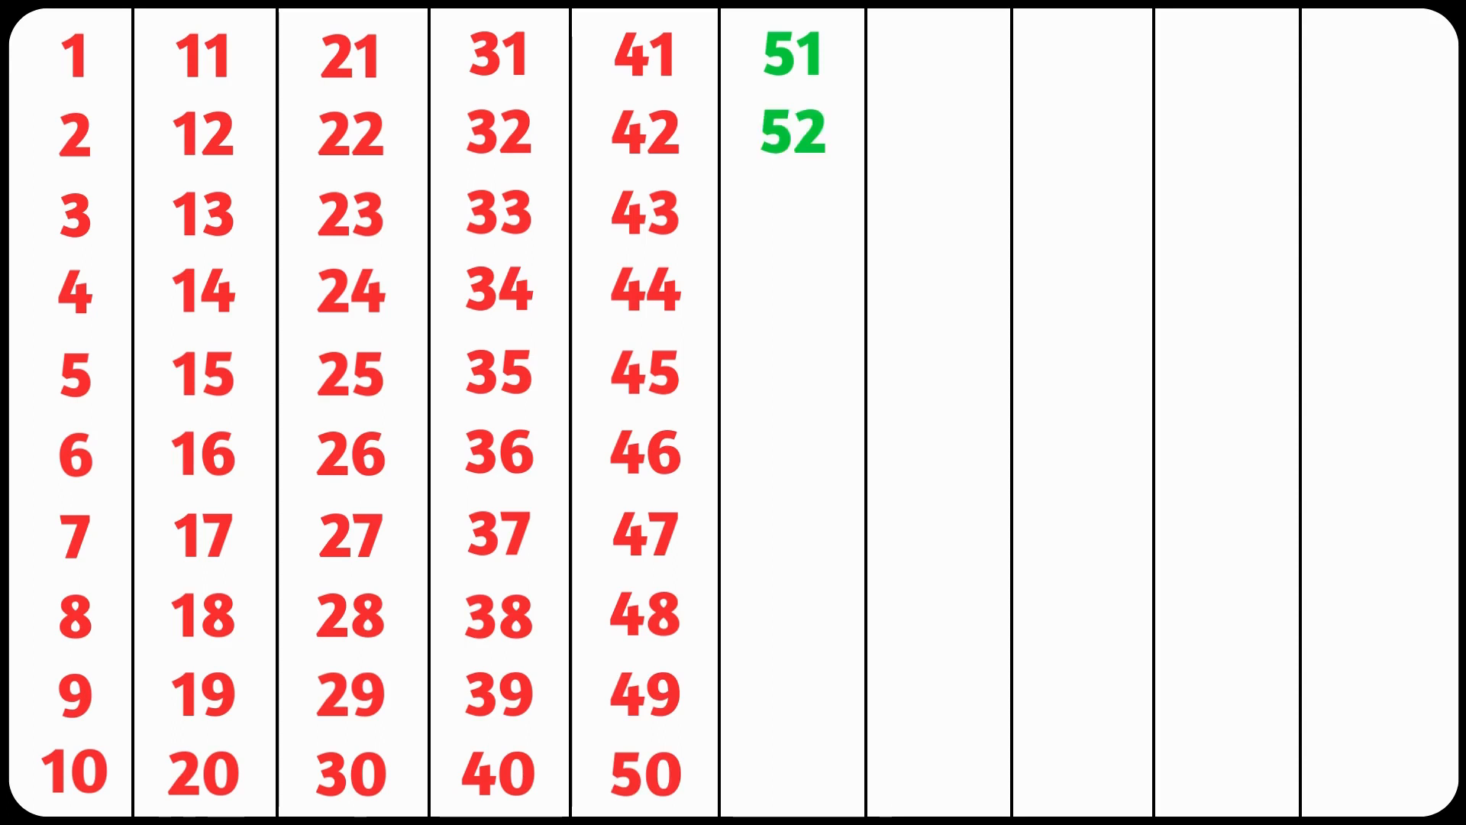
text(53)
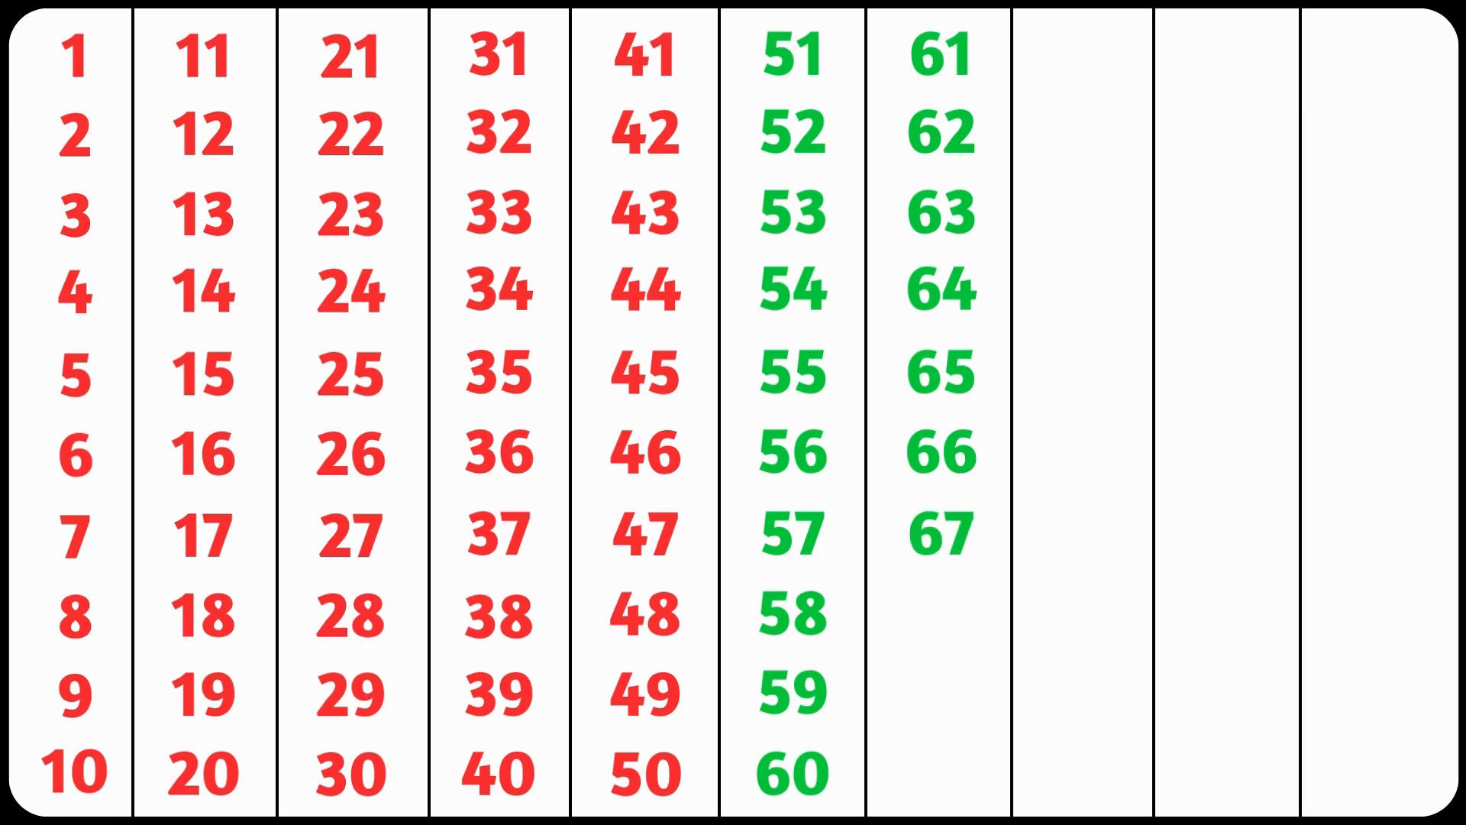
text(68)
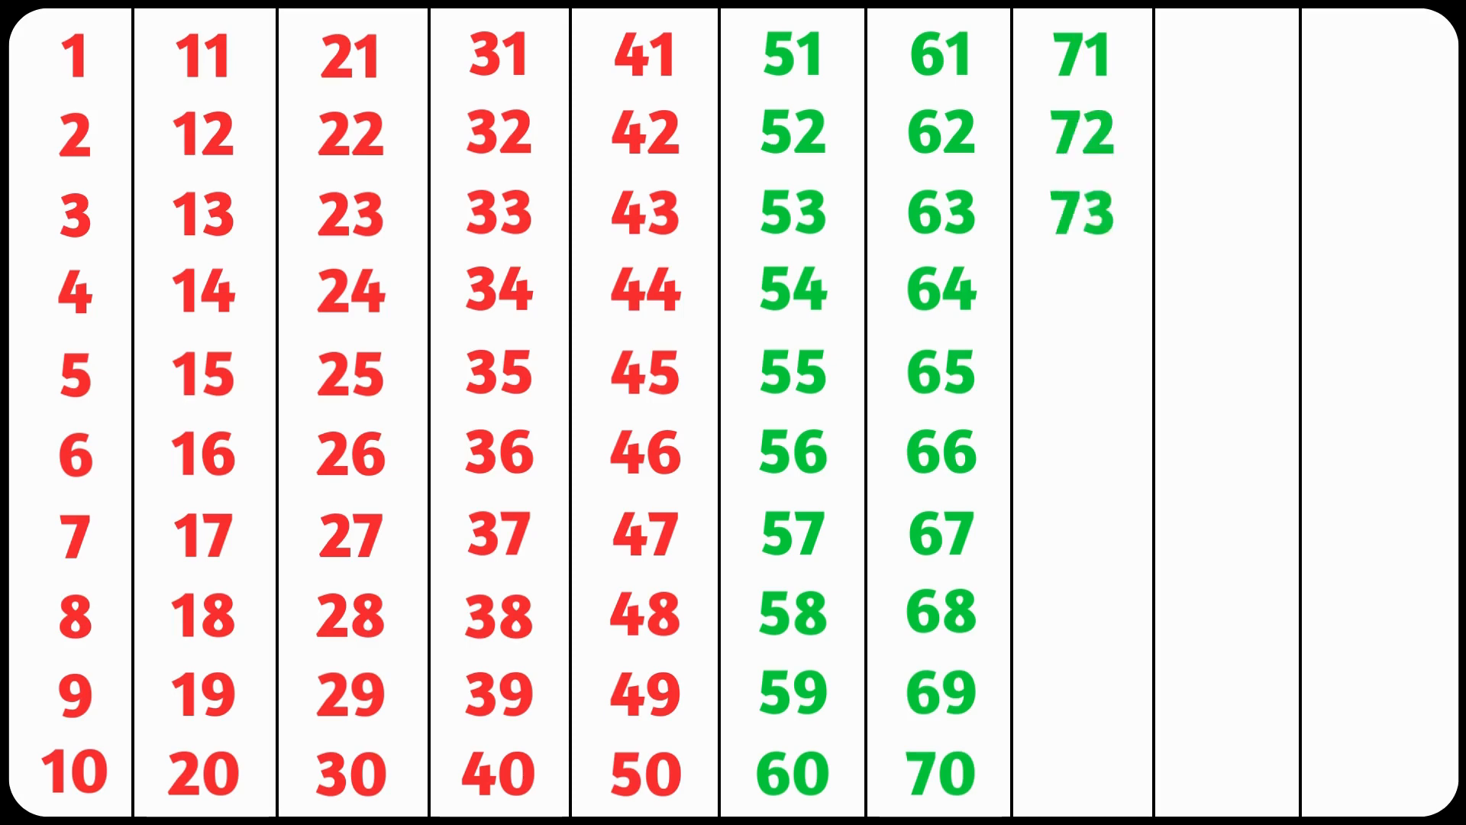
text(74)
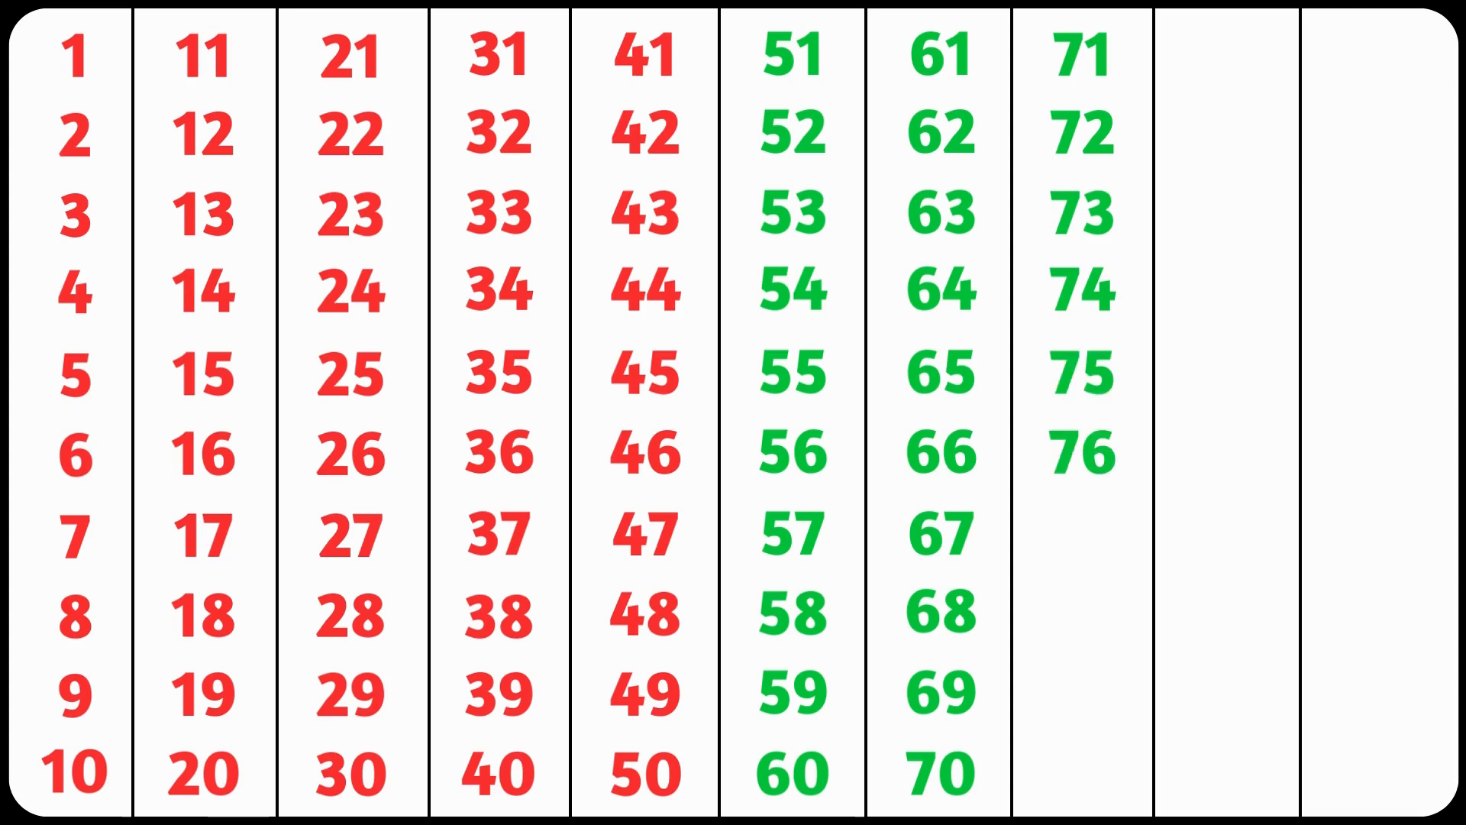
text(77)
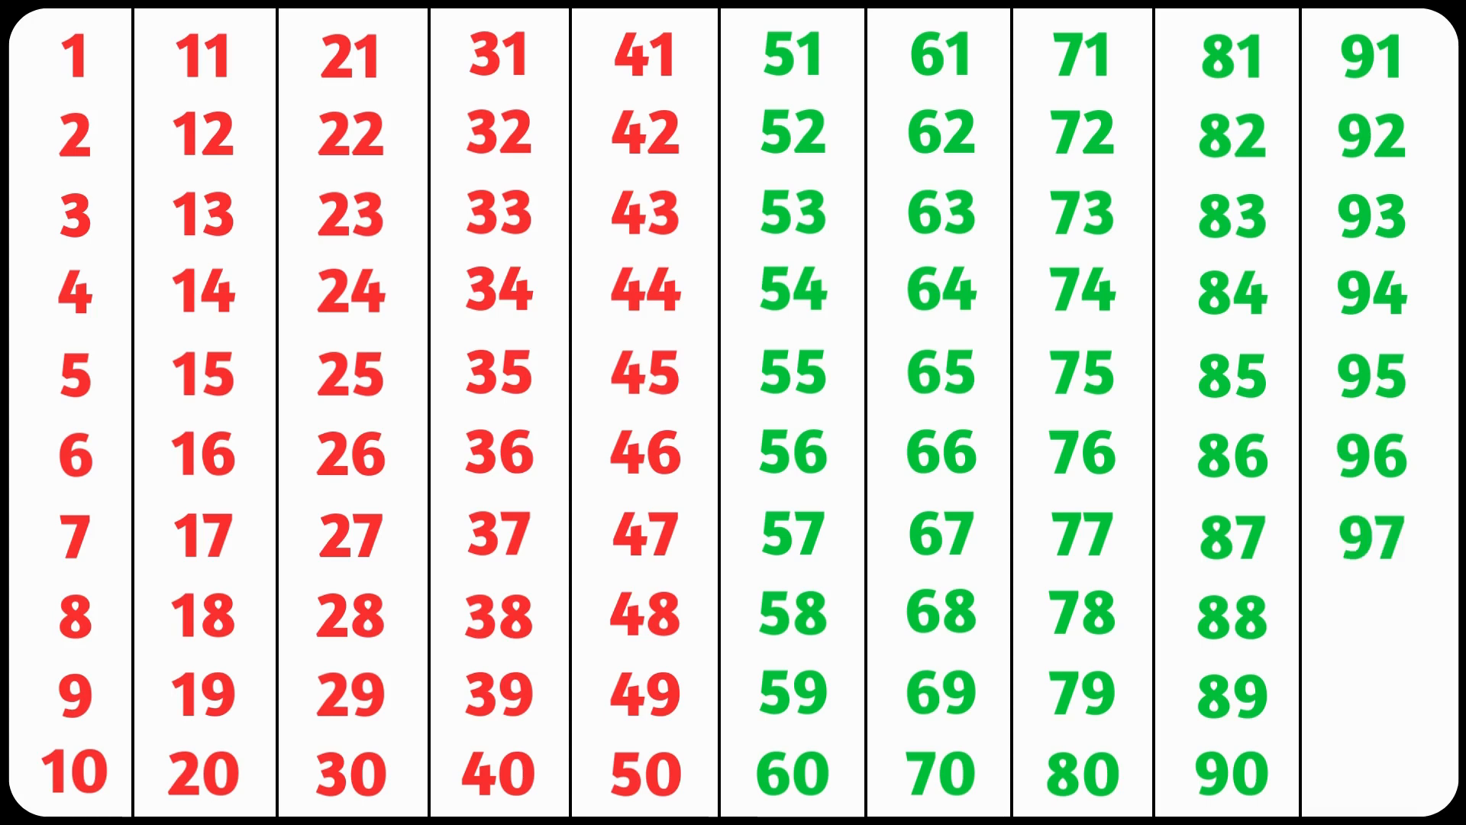
text(98)
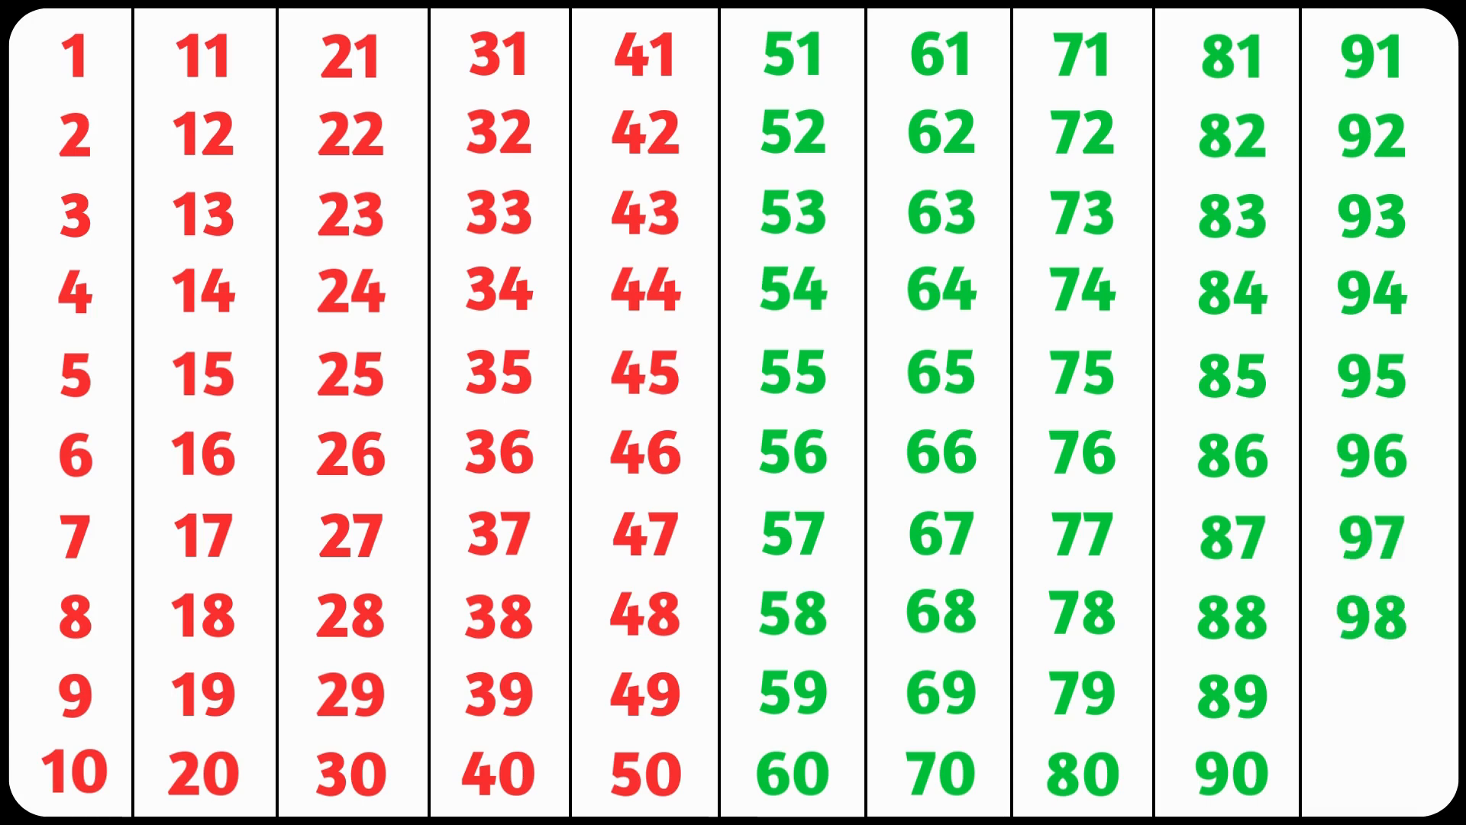